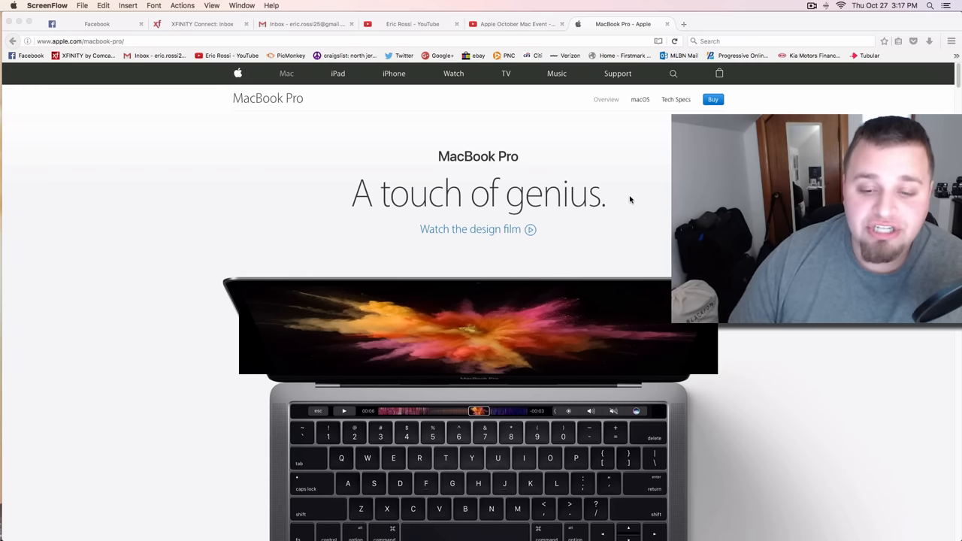
- Scroll down to the 13-inch (3 lb, 14.9 mm) versus 15-inch (4 lb, 15.5 mm) comparison
scroll(down, 3)
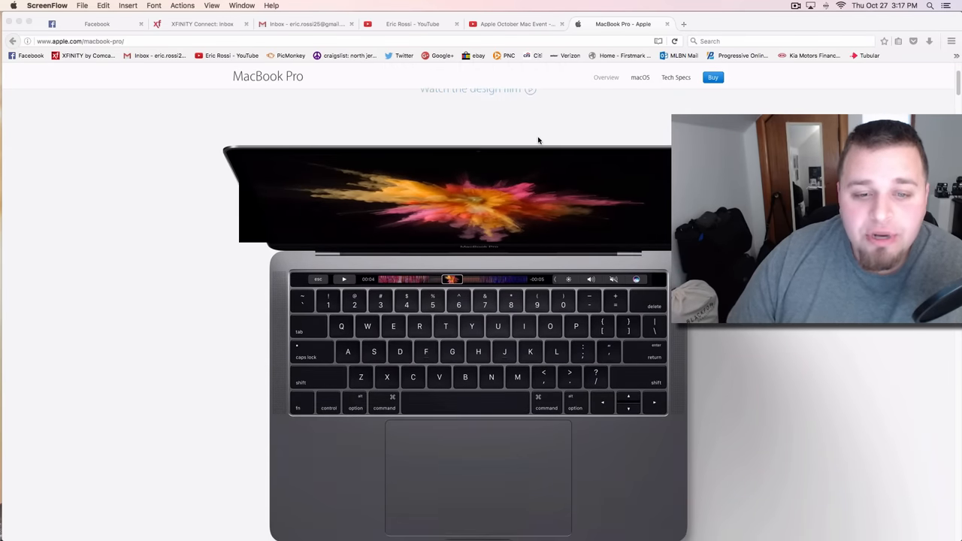
scroll(down, 3)
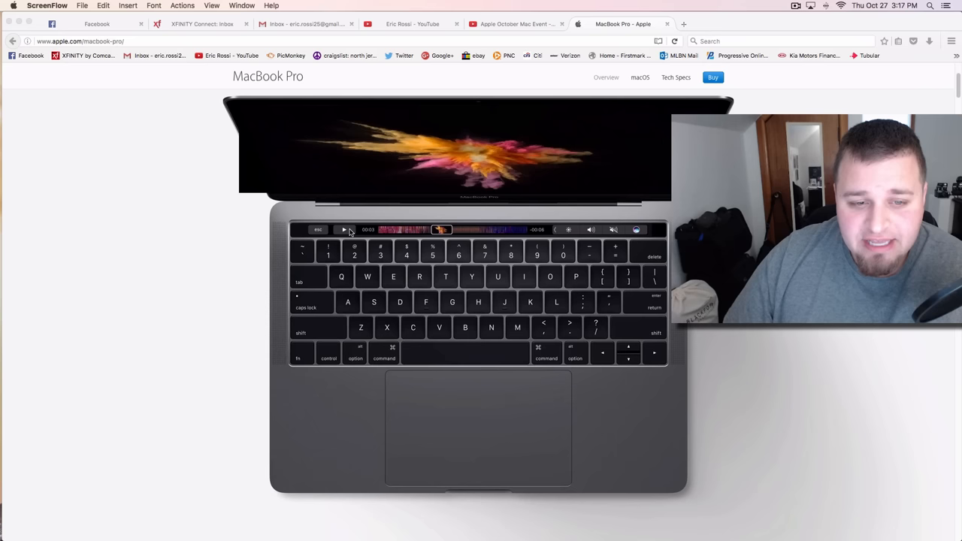
mouse_move(303, 234)
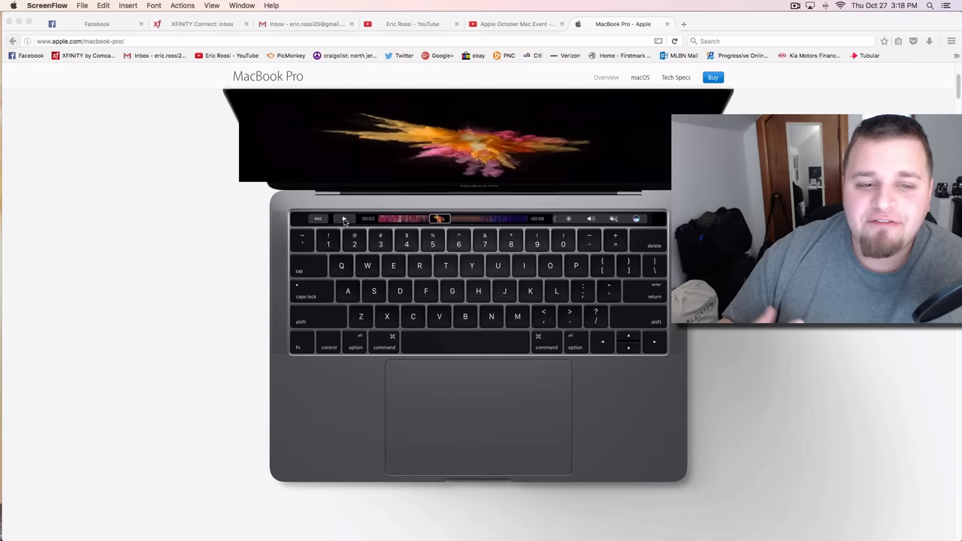
click(344, 219)
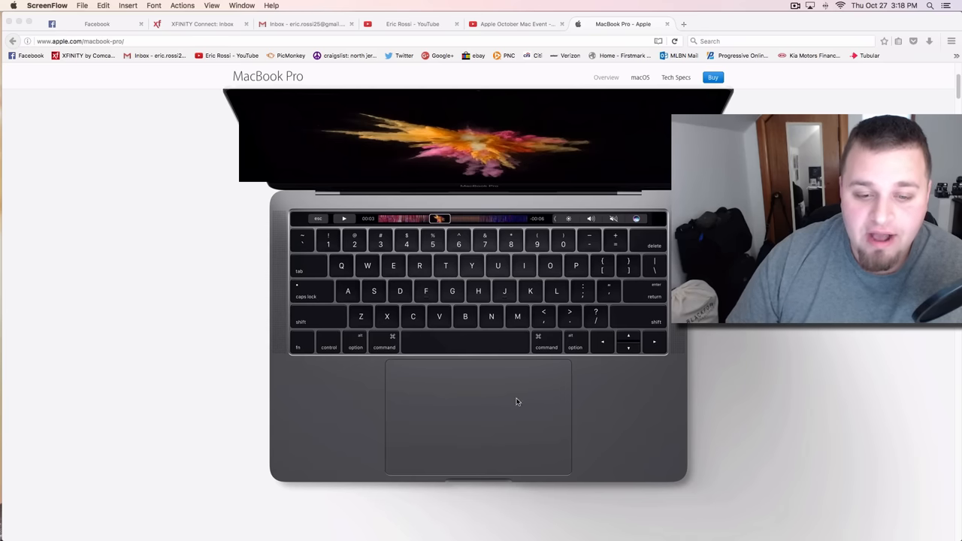
mouse_move(522, 428)
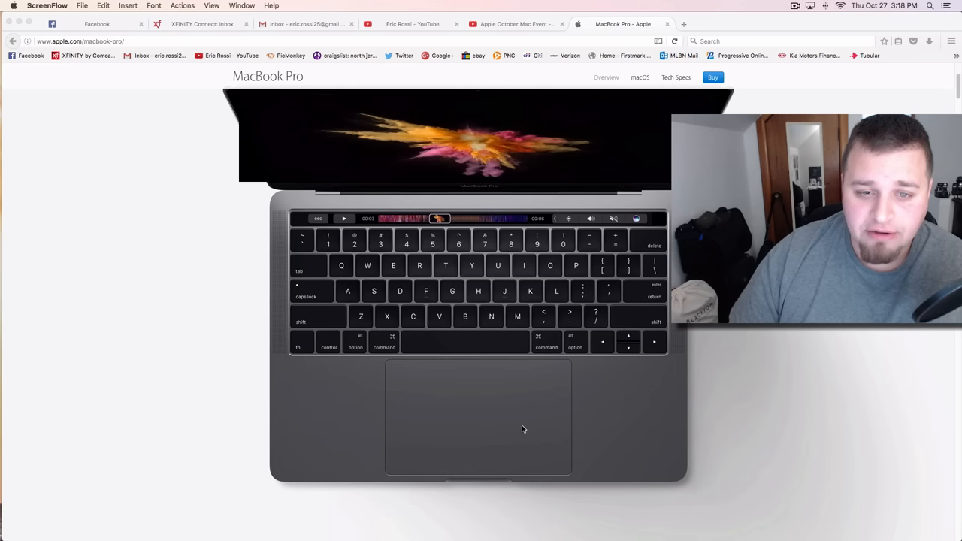
mouse_move(519, 234)
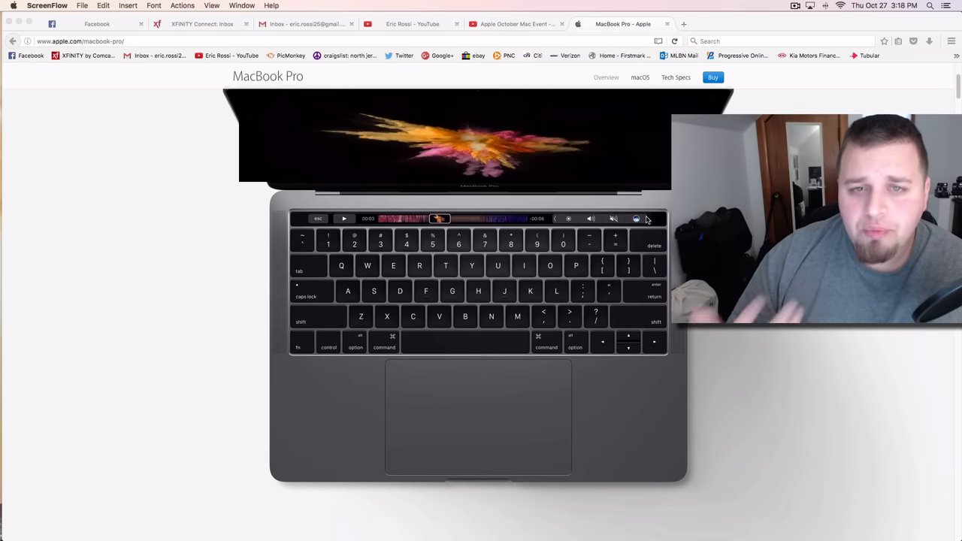
scroll(down, 3)
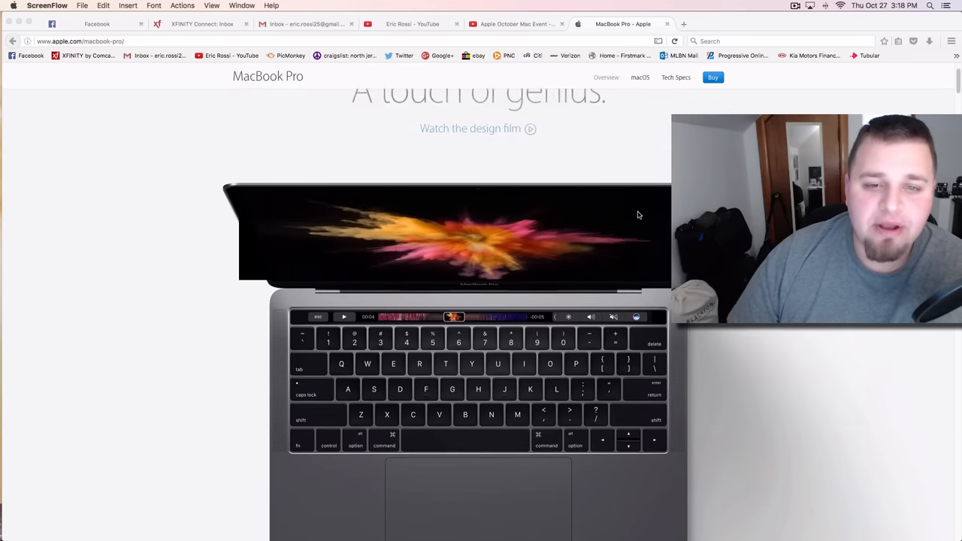
scroll(down, 3)
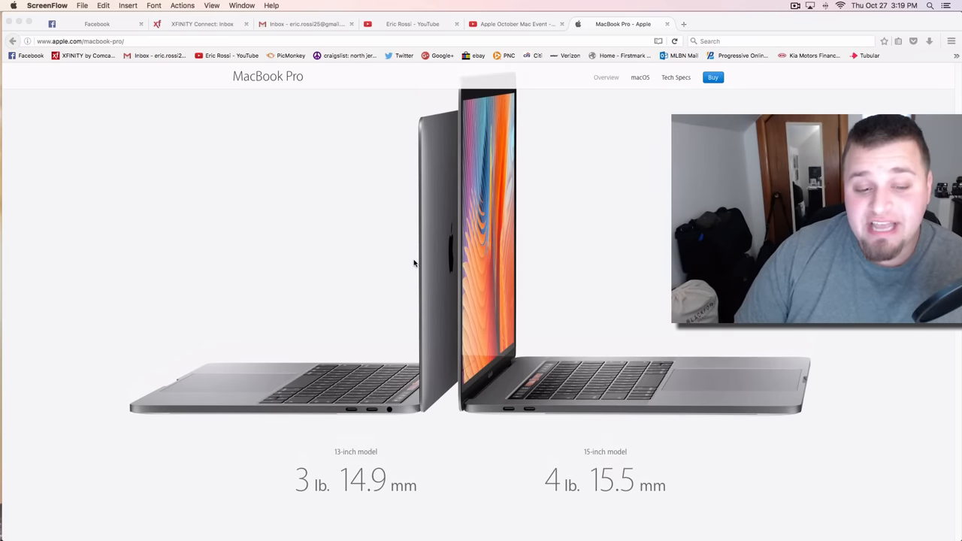
scroll(down, 3)
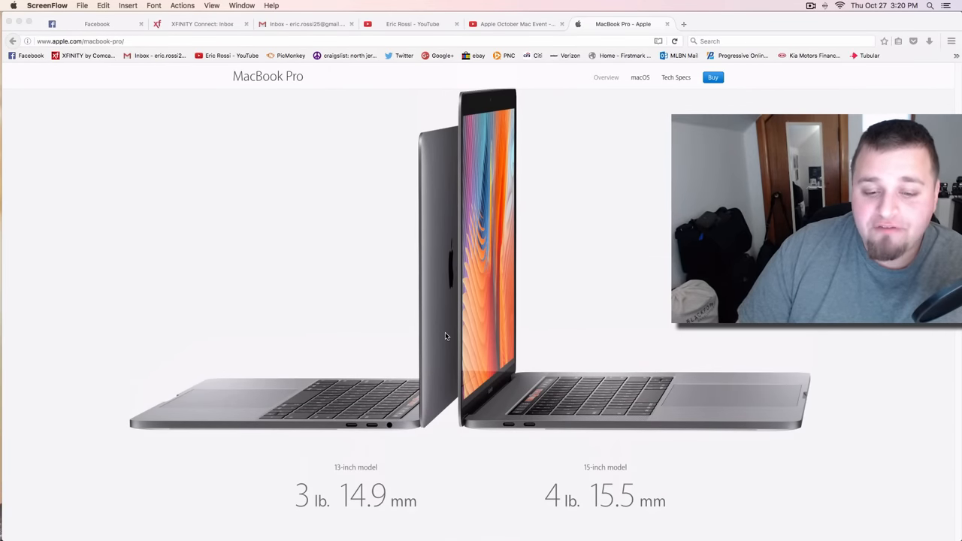
mouse_move(505, 353)
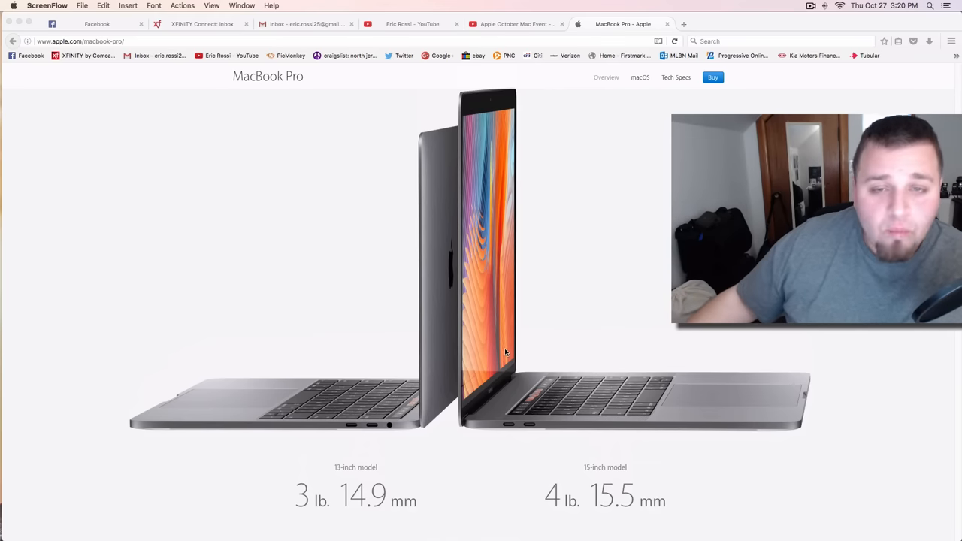
- Scroll past the Touch Bar, display, audio and keyboard sections to Thunderbolt 3
scroll(down, 3)
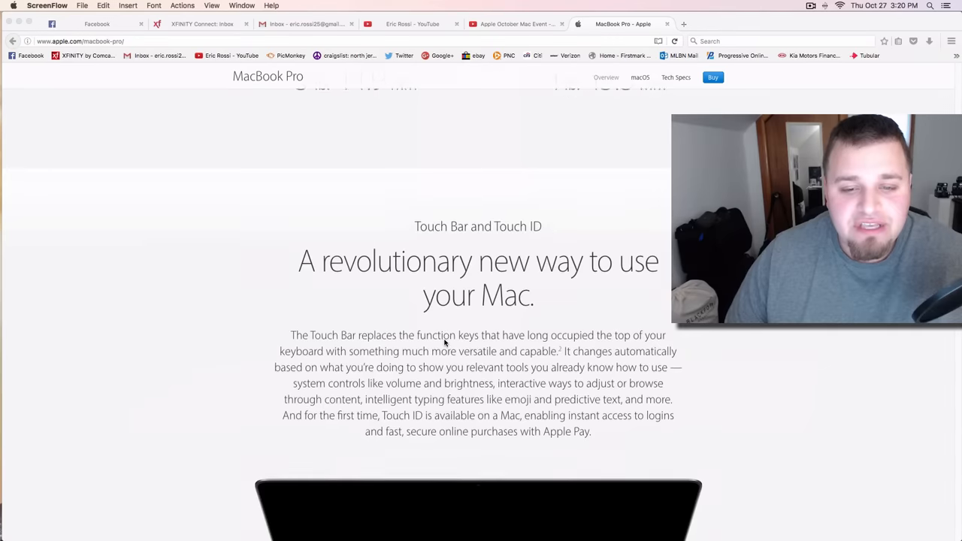
scroll(up, 3)
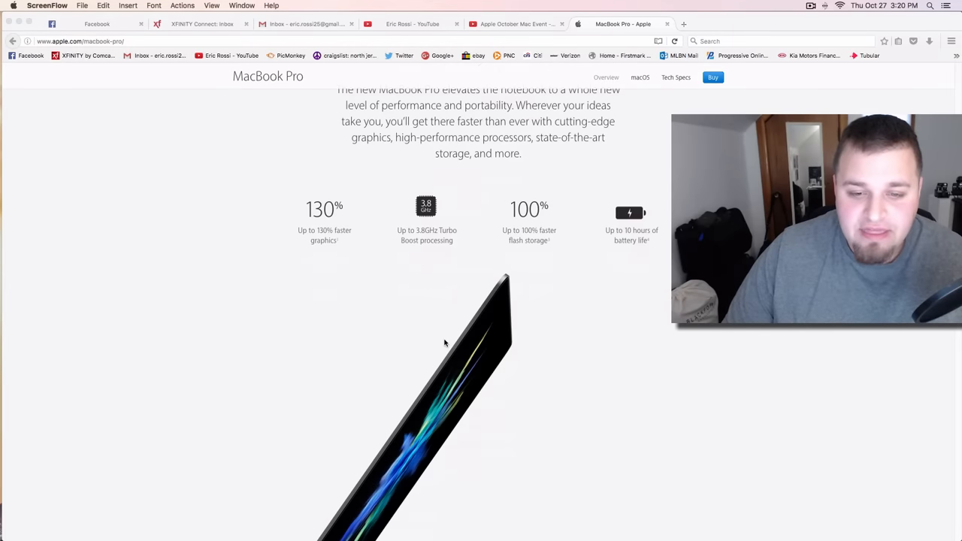
scroll(down, 3)
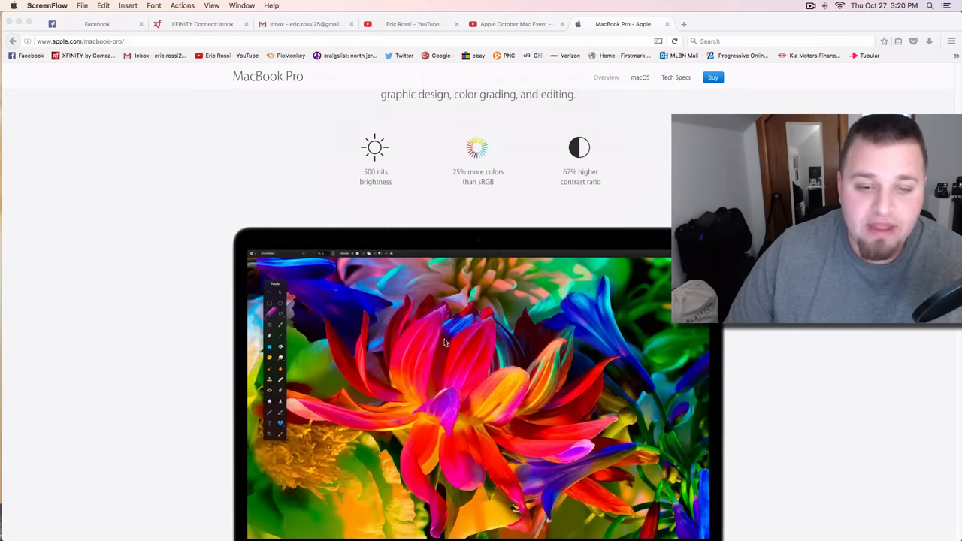
scroll(down, 3)
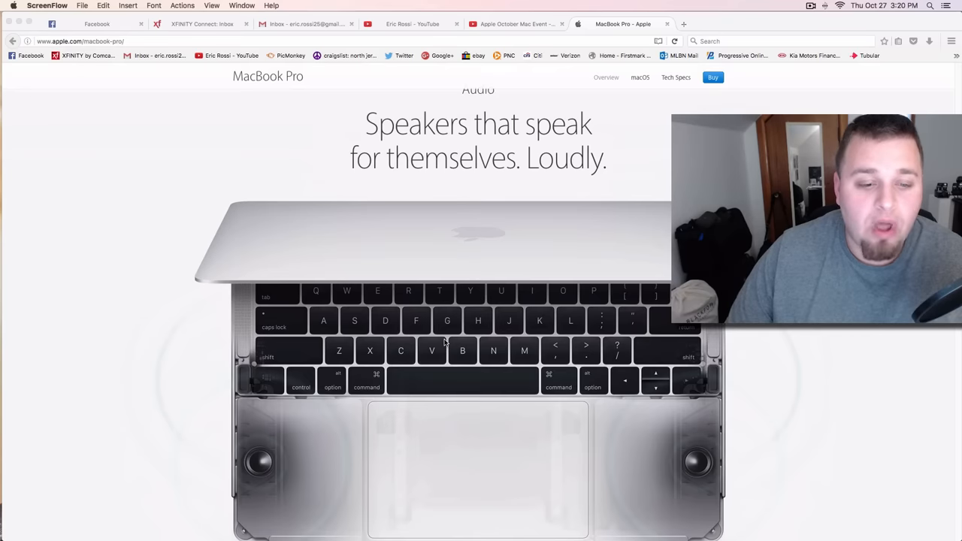
scroll(down, 3)
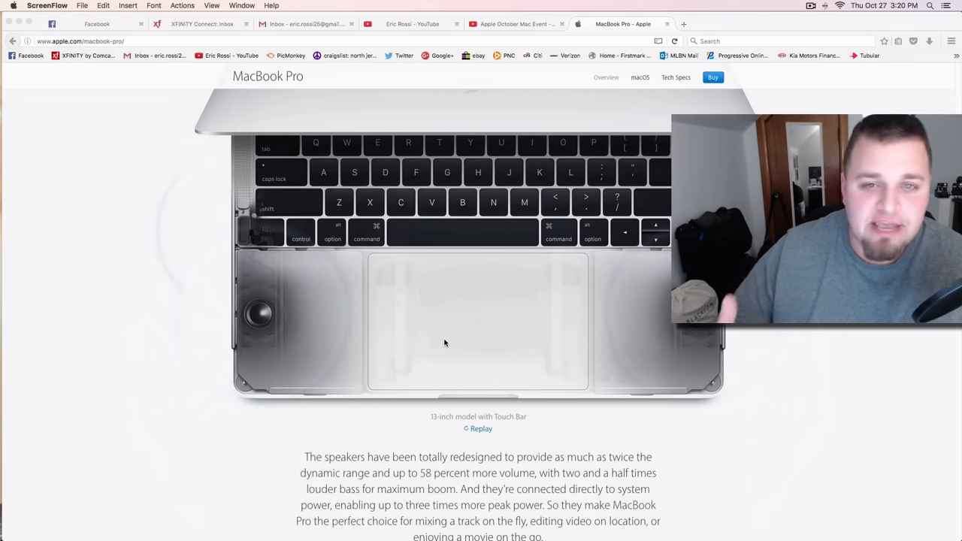
scroll(down, 3)
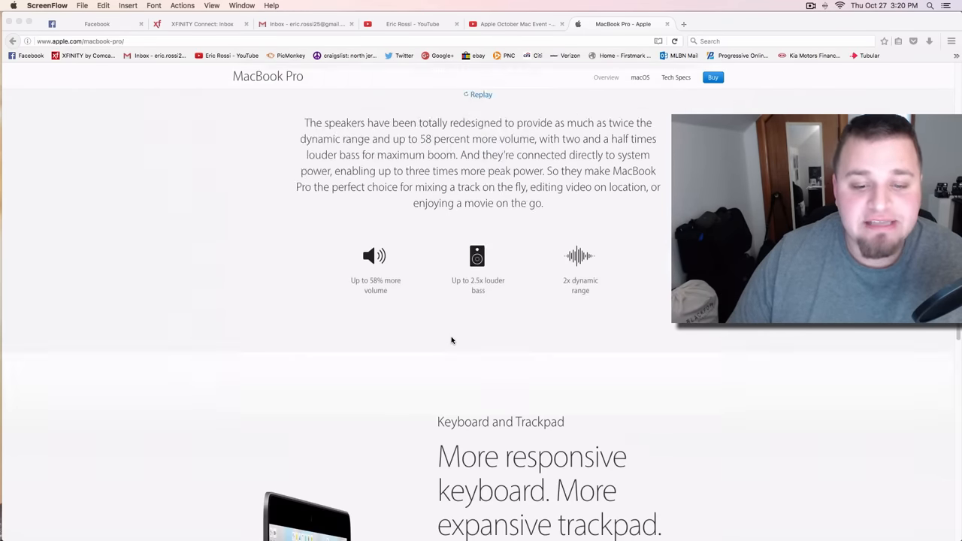
scroll(down, 3)
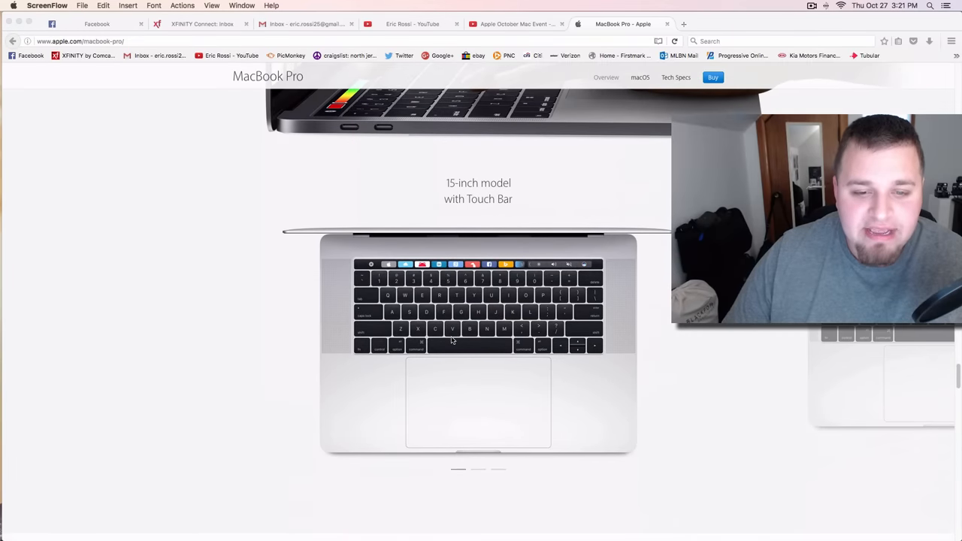
scroll(down, 3)
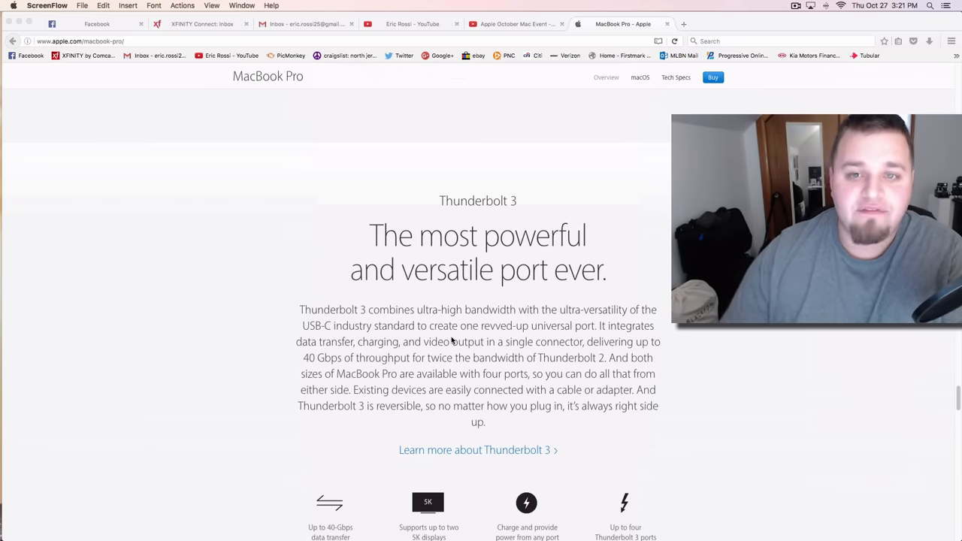
mouse_move(515, 23)
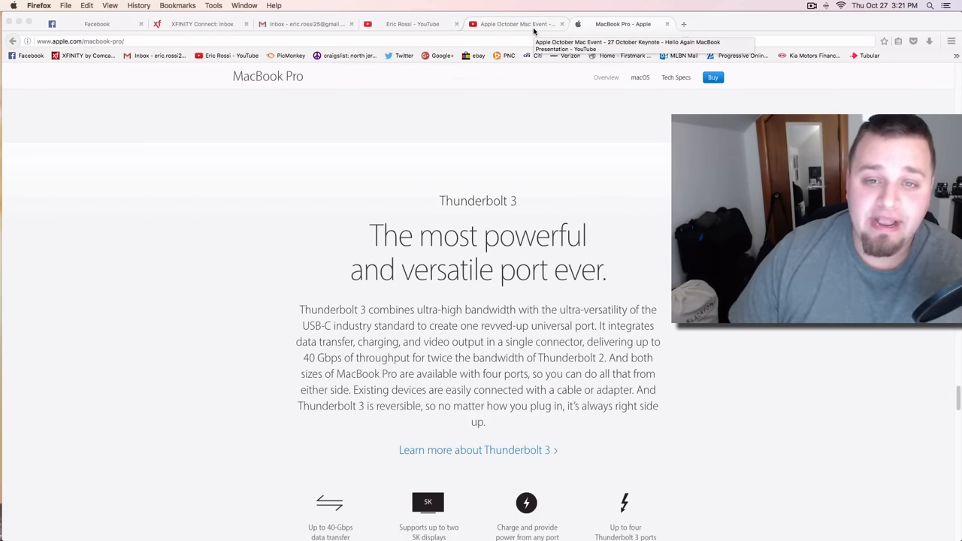
- Switch to the Apple October Mac Event keynote and skip ahead to the Touch Bar demos
click(514, 23)
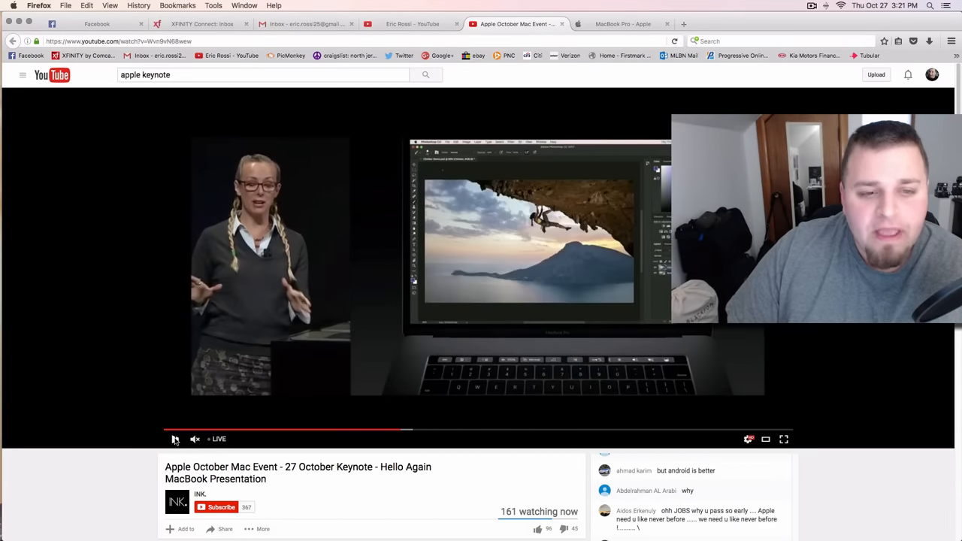
mouse_move(405, 429)
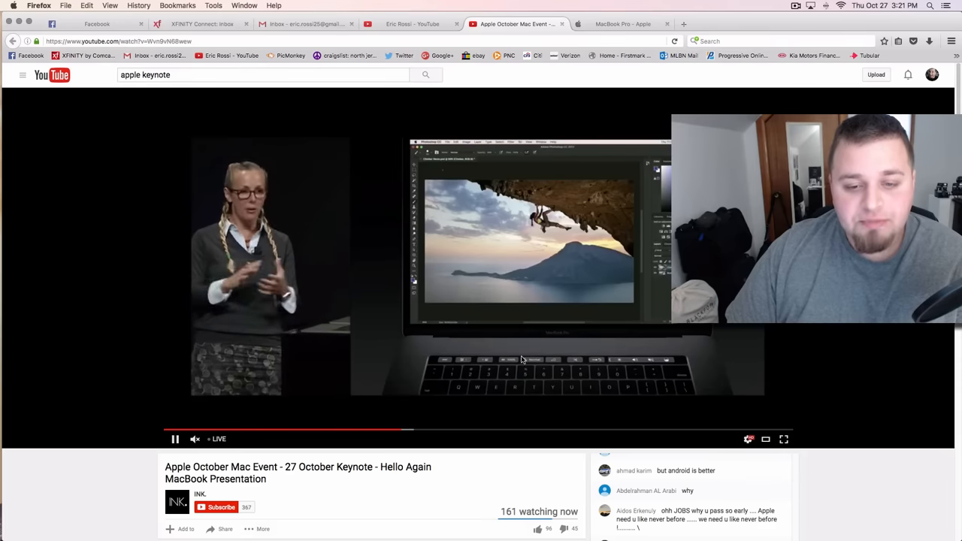
mouse_move(402, 430)
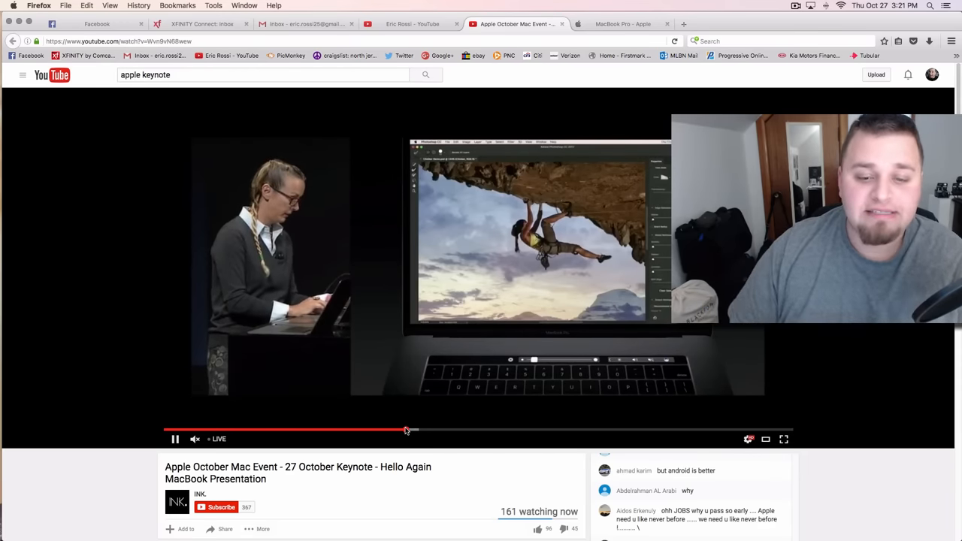
mouse_move(411, 430)
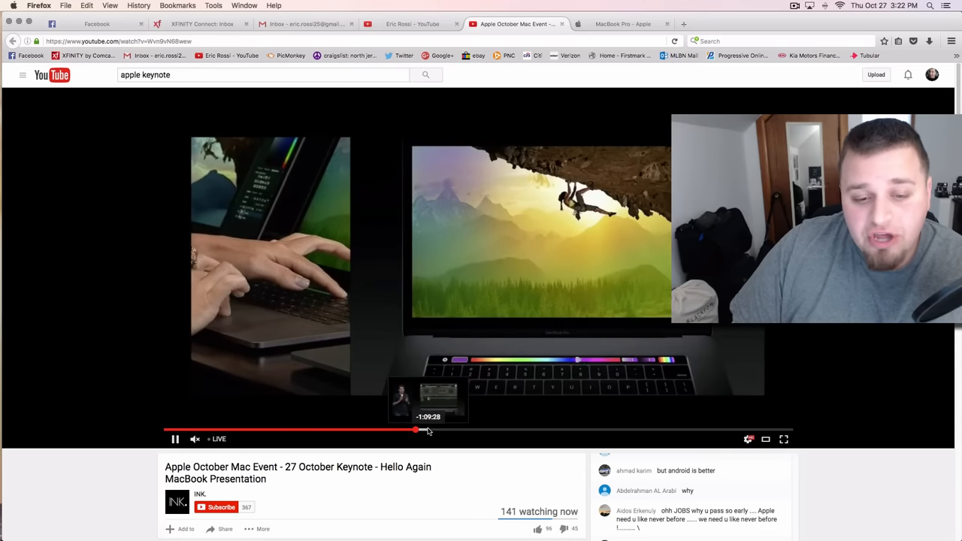
drag(417, 430, 436, 430)
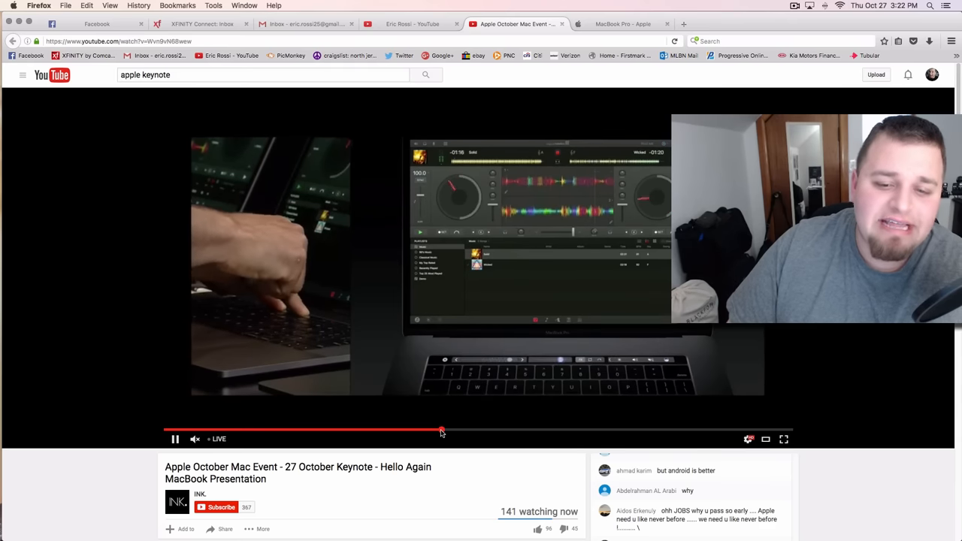
mouse_move(448, 433)
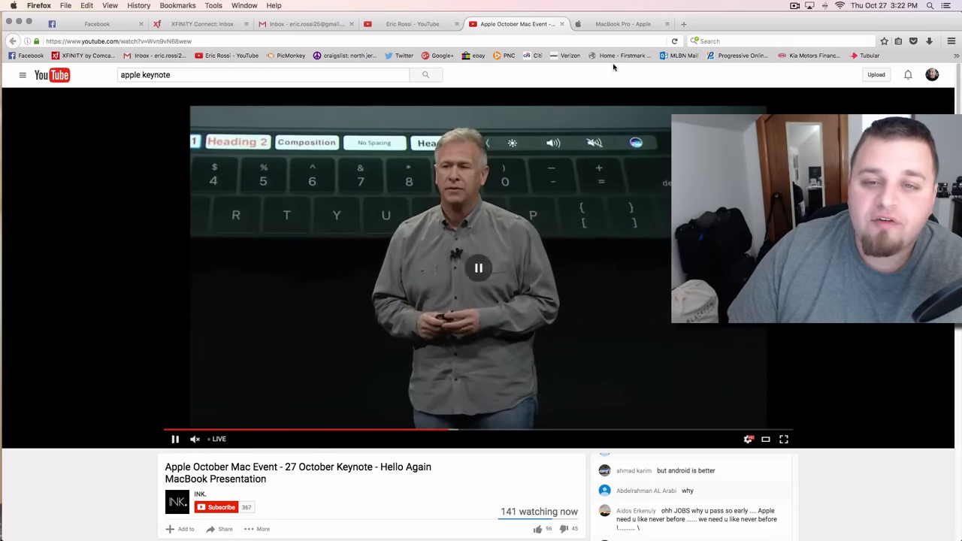
- Return to the MacBook Pro page and scroll up to 'A touch of genius.'
click(622, 24)
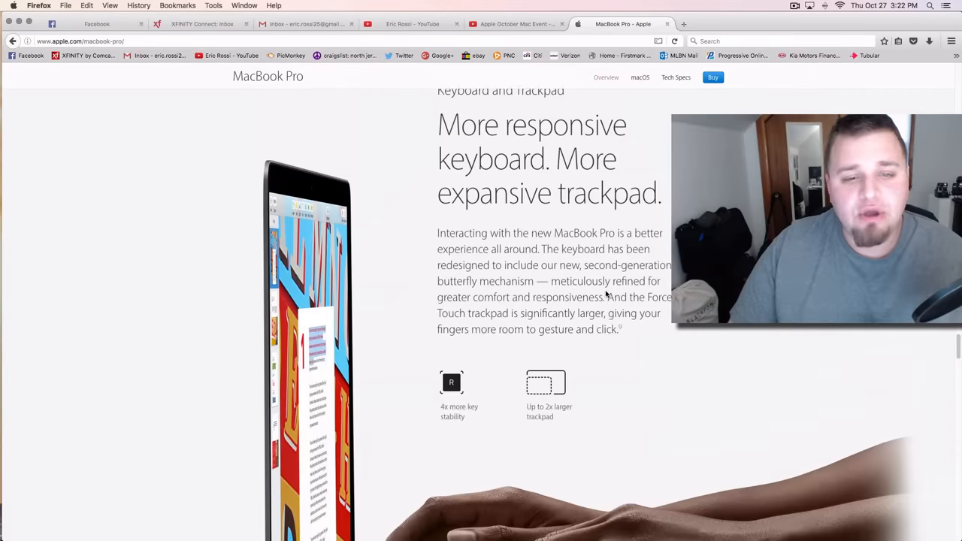
scroll(up, 3)
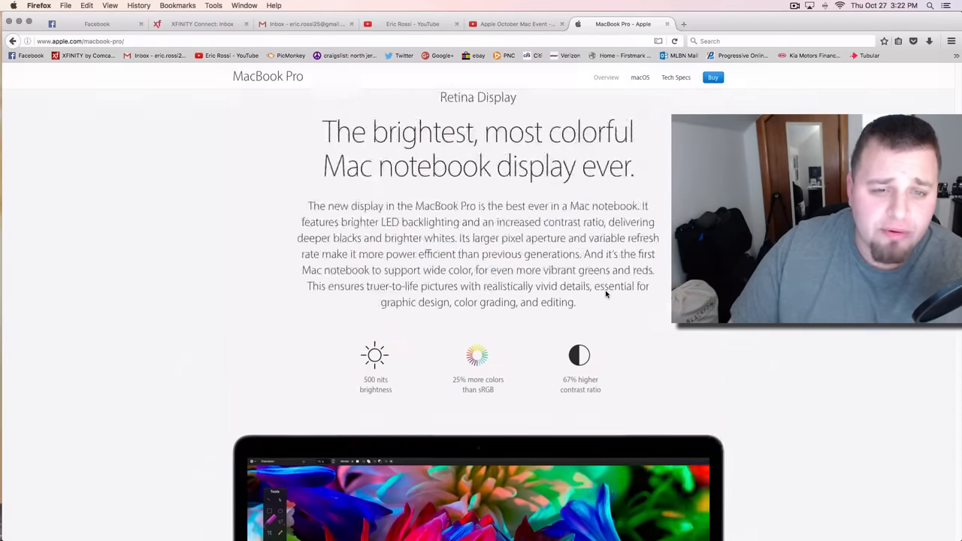
scroll(down, 3)
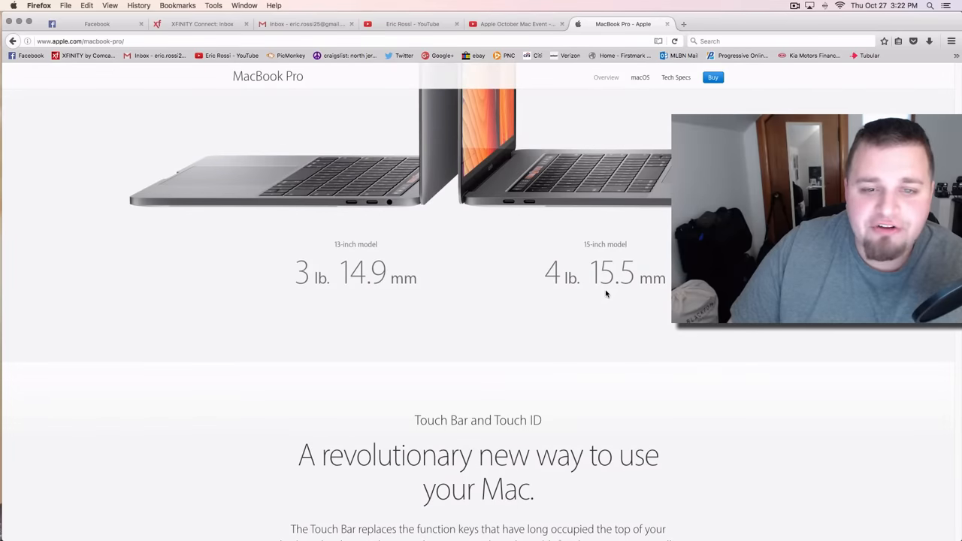
scroll(up, 3)
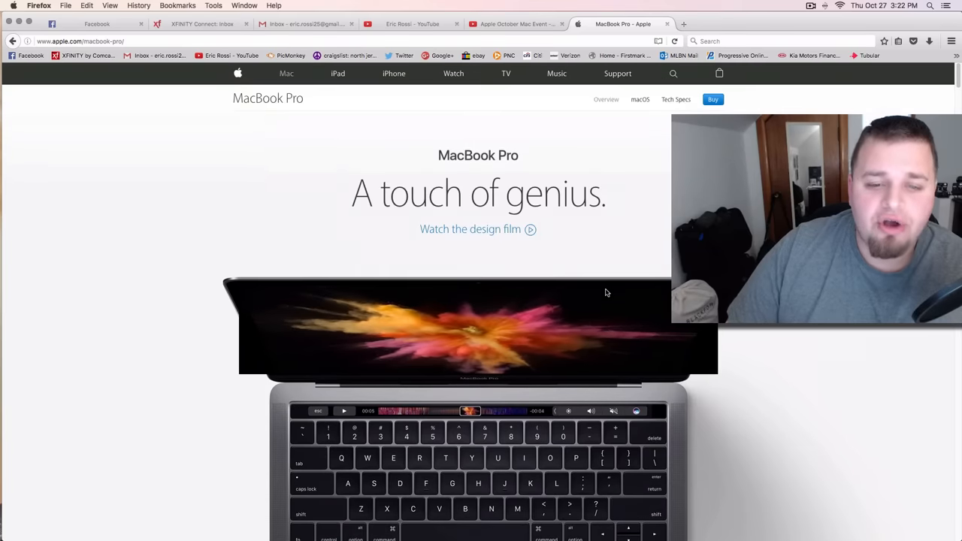
scroll(down, 3)
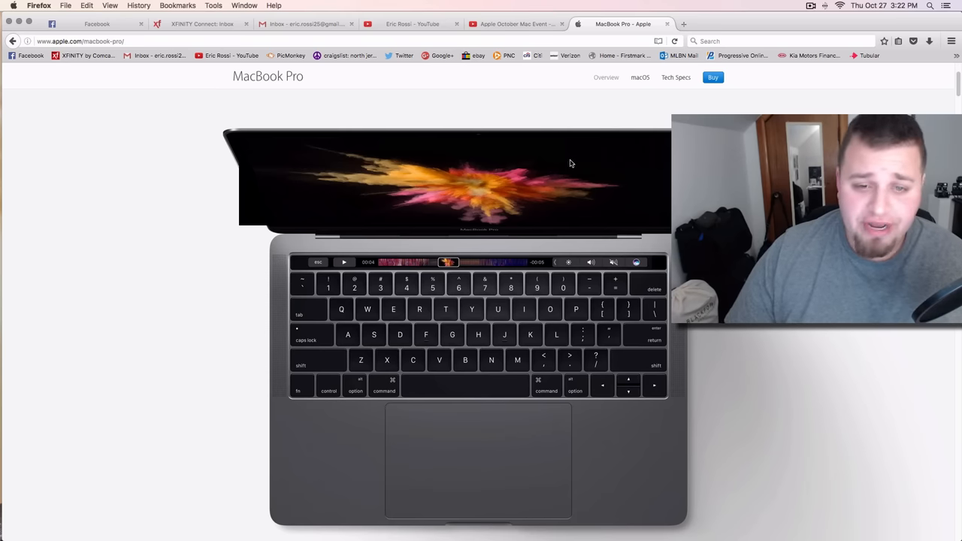
mouse_move(509, 88)
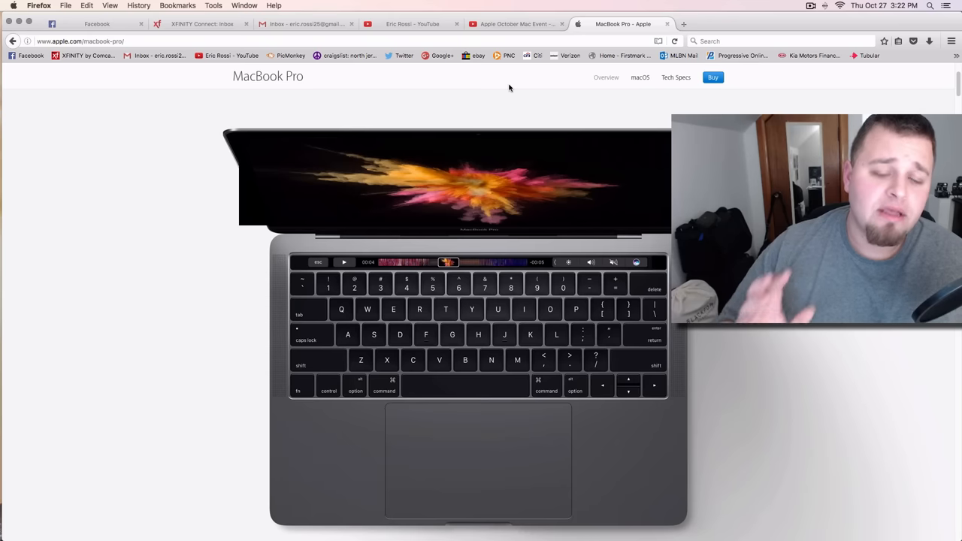